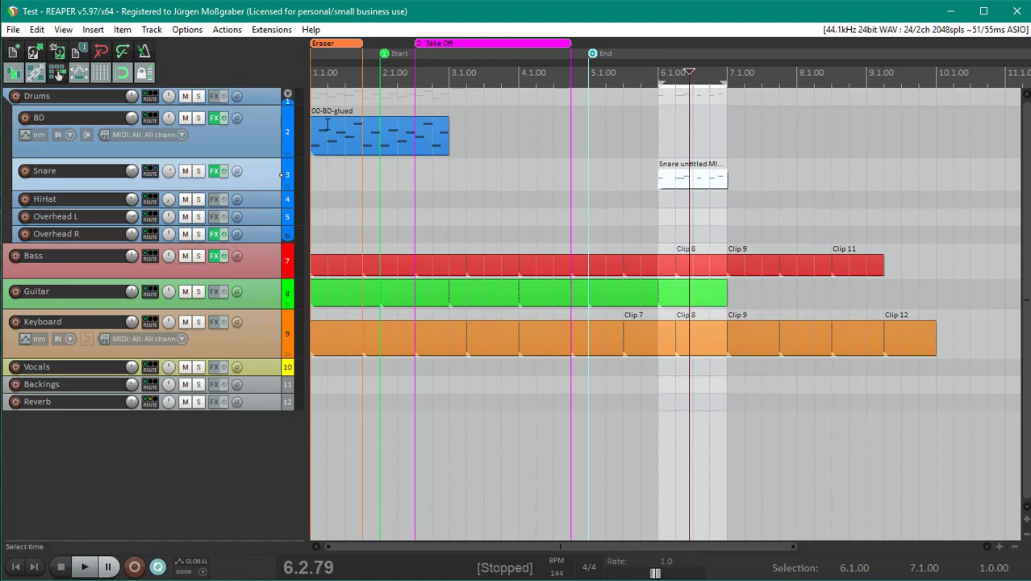
mouse_move(348, 217)
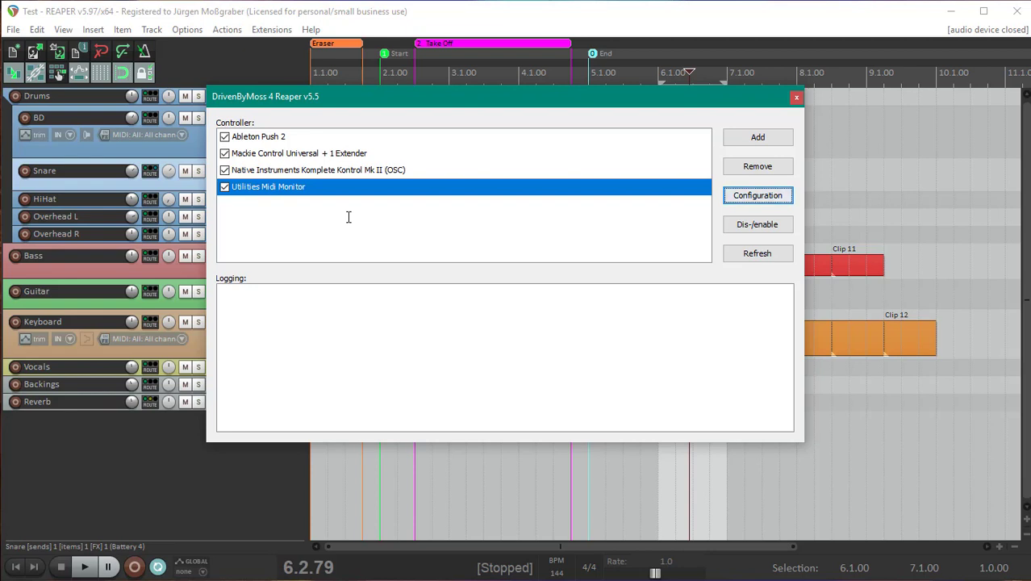
Close the configuration window and filter the action list for 'Driven'
left_click(795, 96)
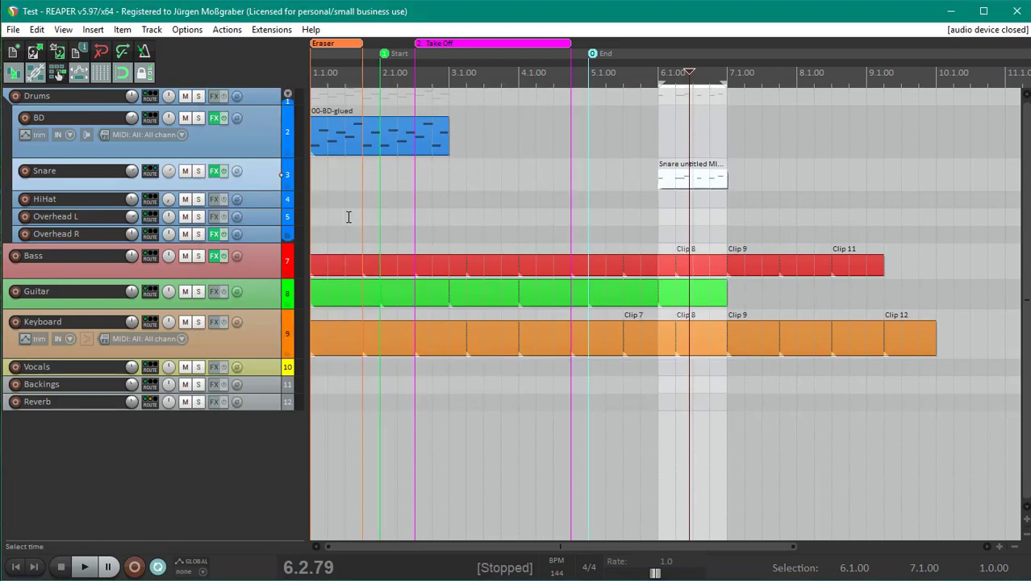
left_click(226, 30)
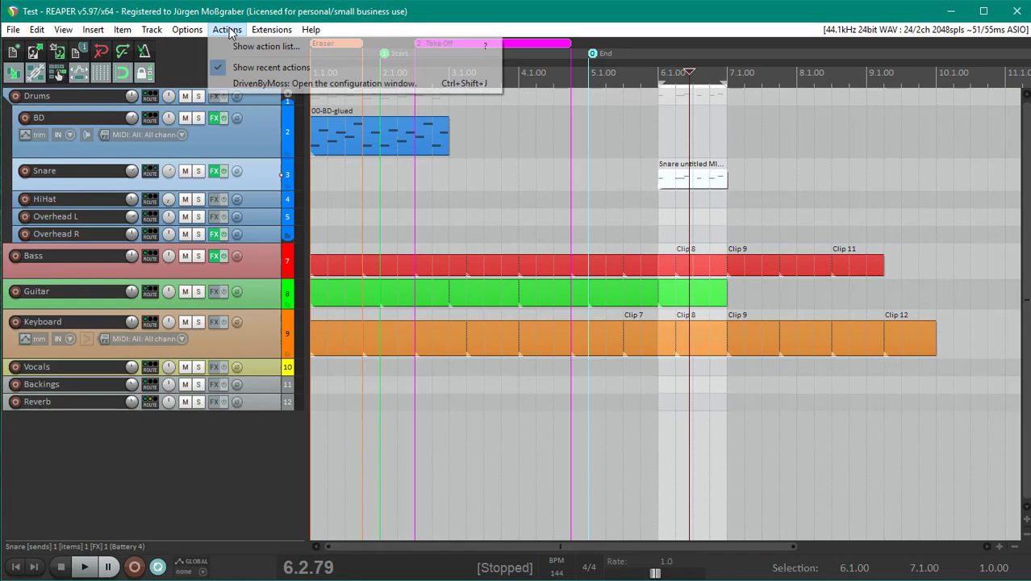
left_click(227, 30)
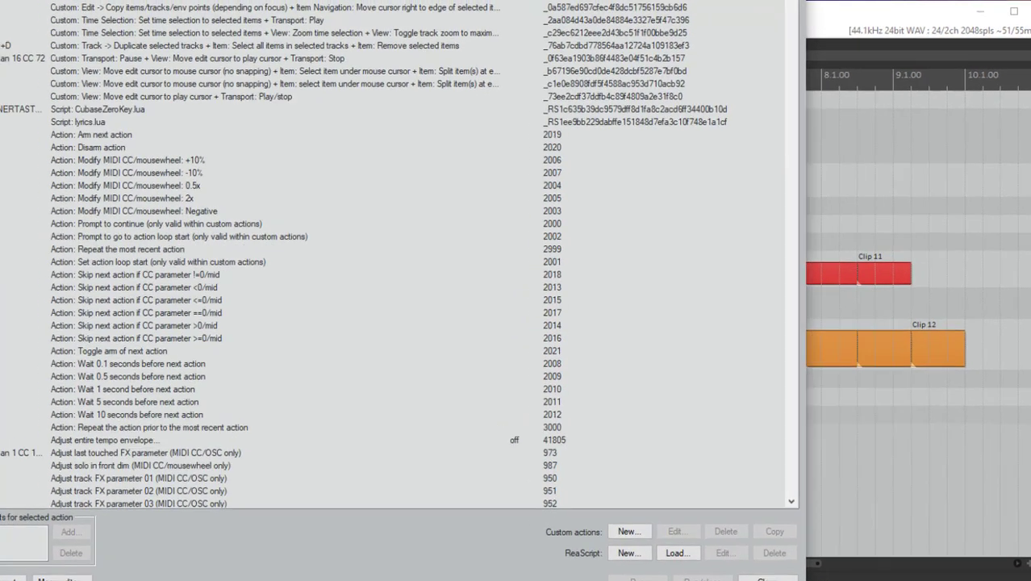
type("D")
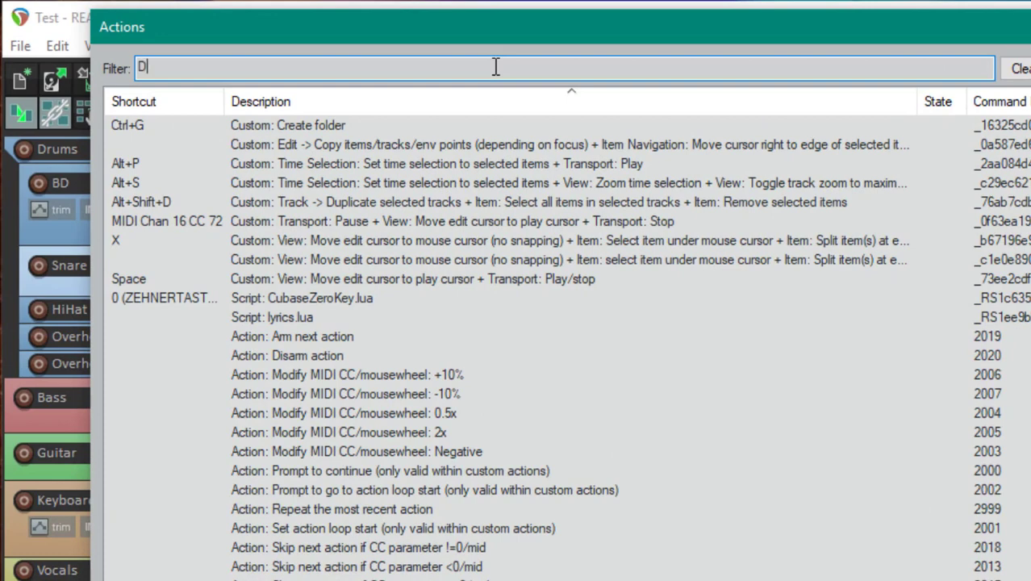
type("riven")
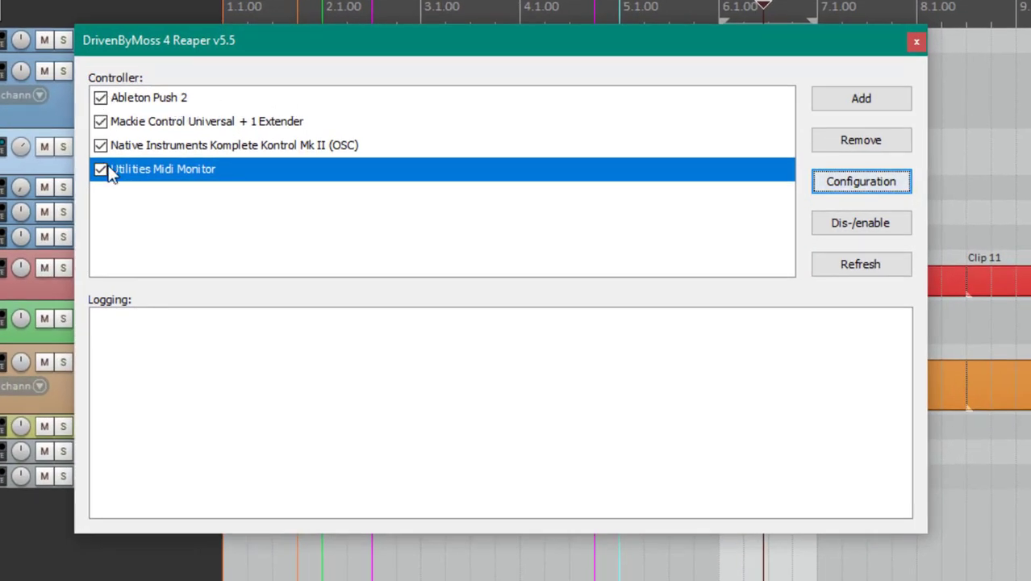
Select the Mackie Control Universal + 1 Extender controller to disable it
left_click(234, 145)
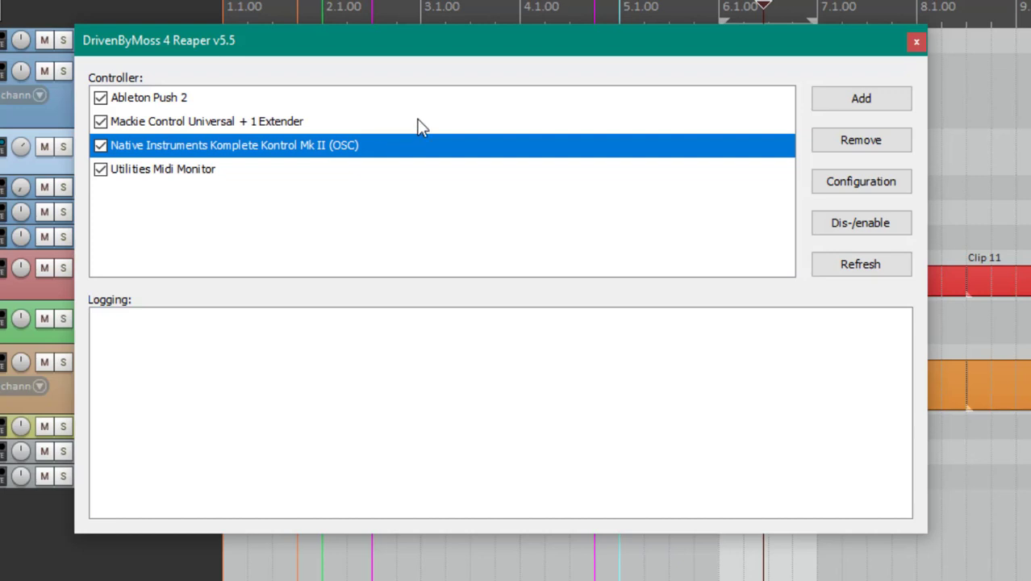
mouse_move(411, 129)
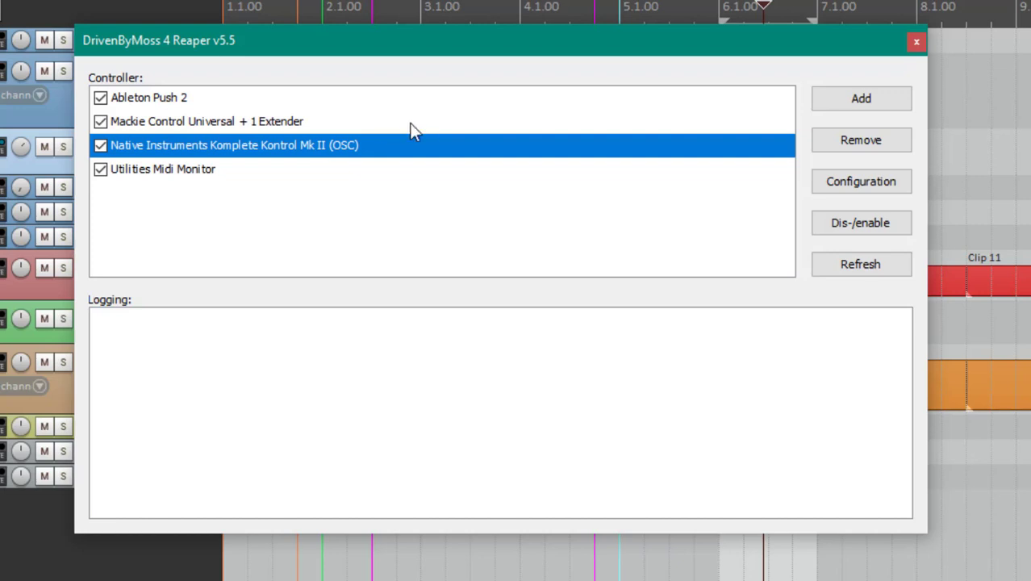
left_click(207, 121)
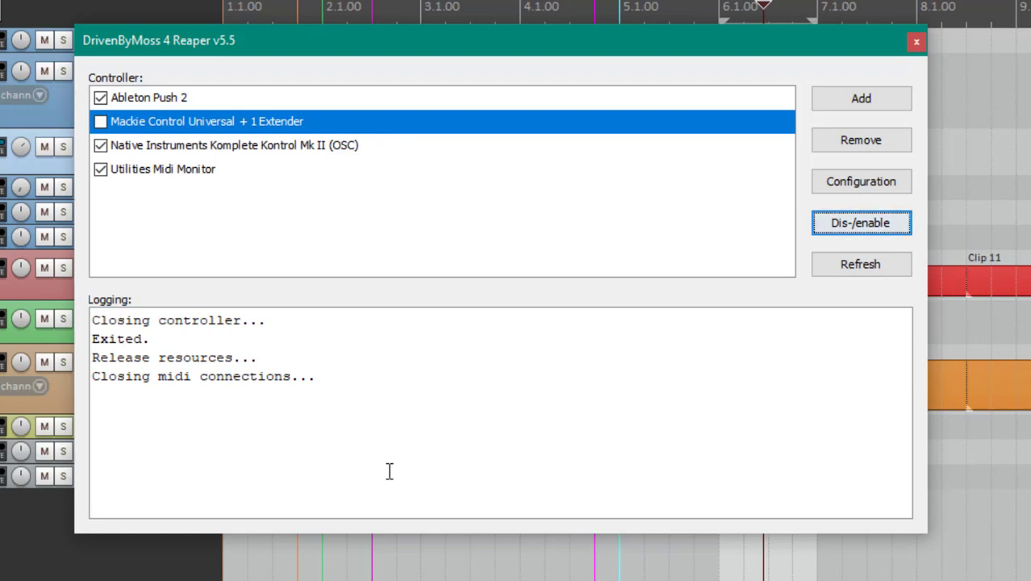
mouse_move(716, 373)
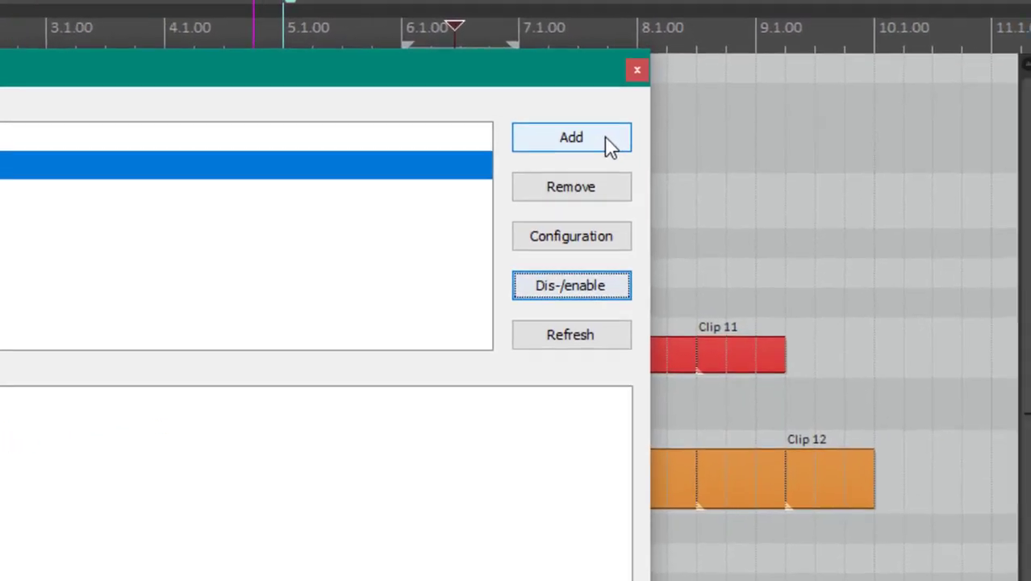
Try adding a Utilities Midi Monitor controller from the Add list
left_click(572, 137)
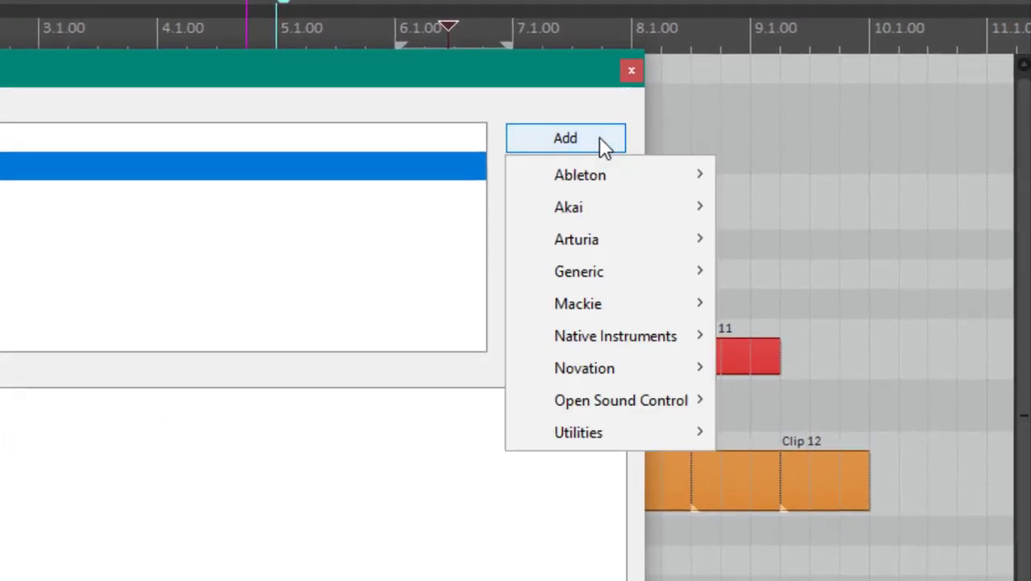
mouse_move(576, 239)
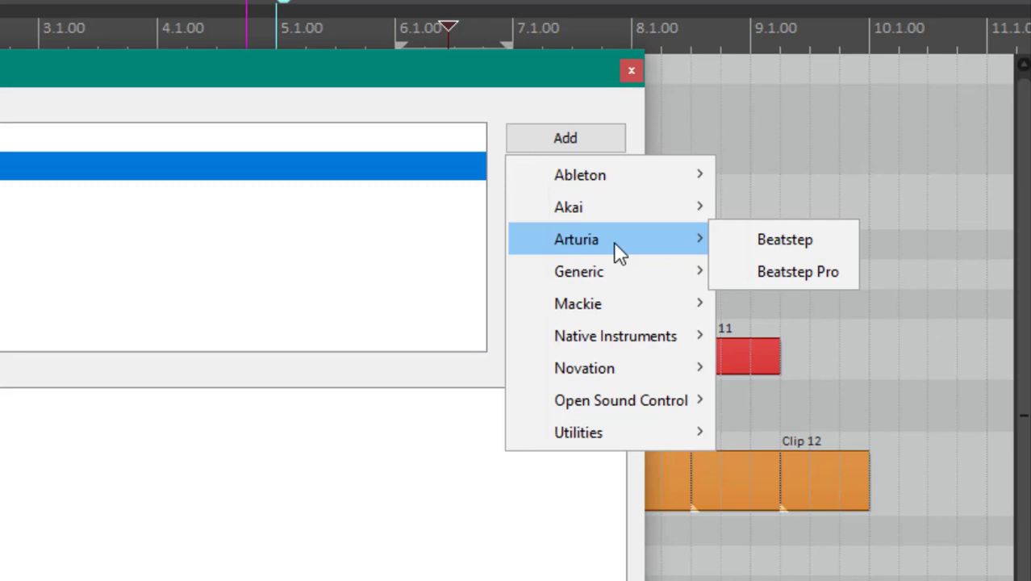
mouse_move(609, 368)
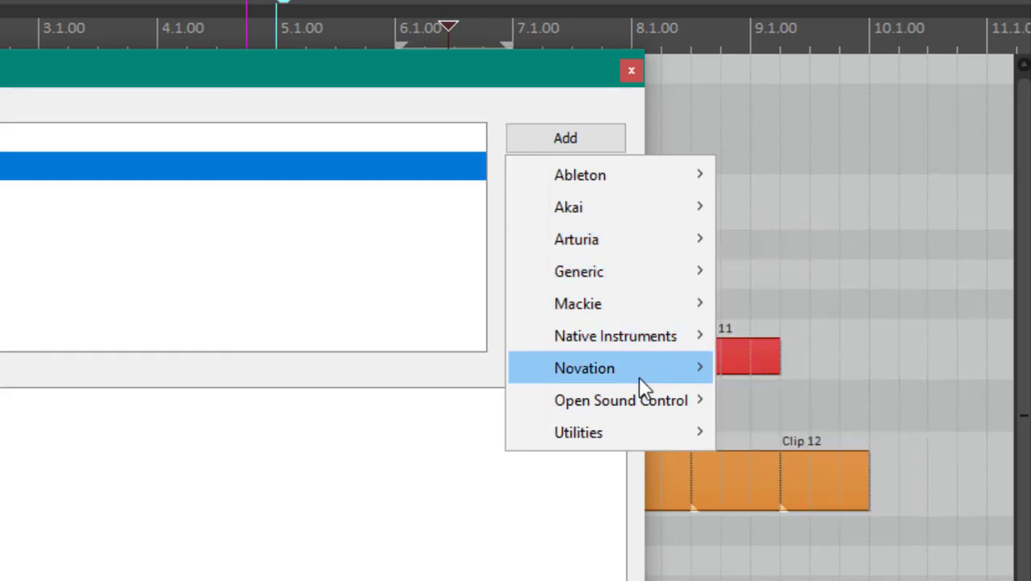
mouse_move(578, 432)
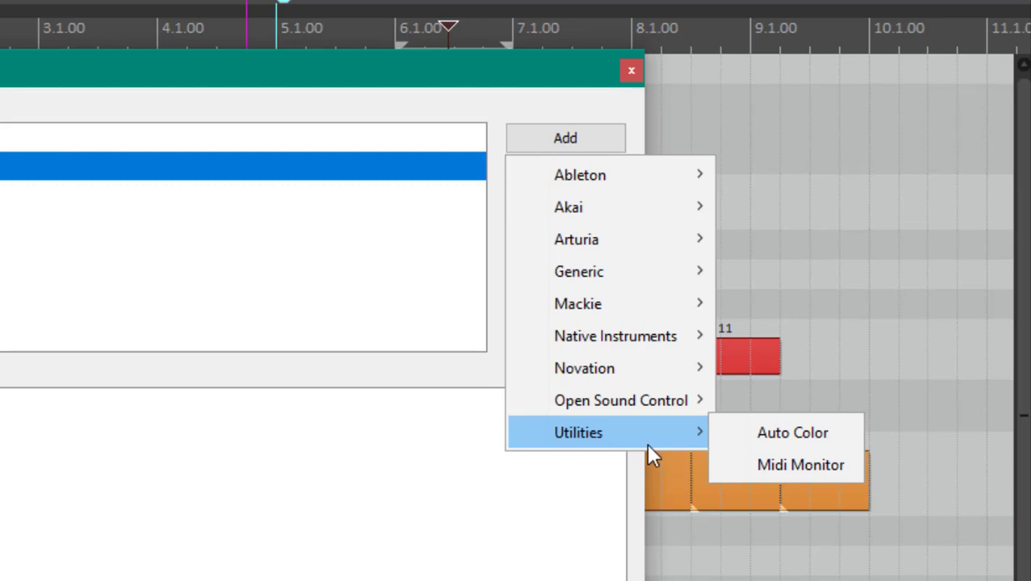
mouse_move(800, 464)
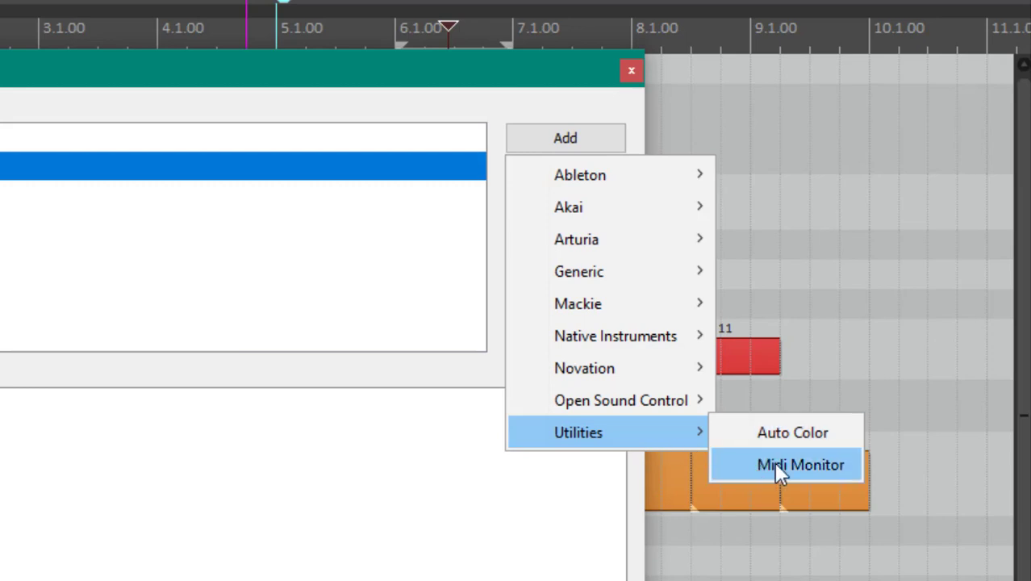
left_click(800, 464)
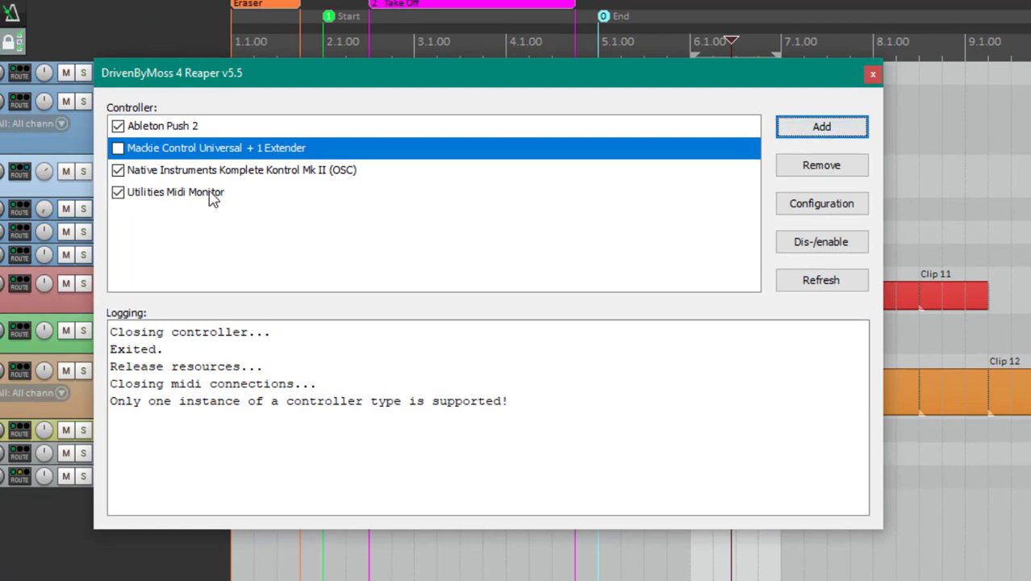
Open the Utilities Midi Monitor configuration and use the Logging area's context menu
left_click(175, 192)
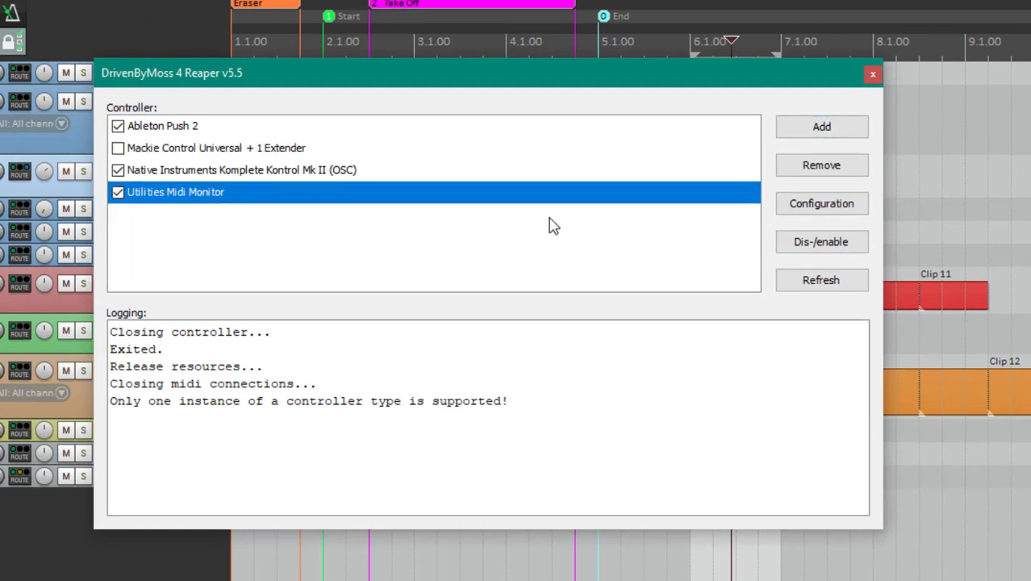
left_click(820, 202)
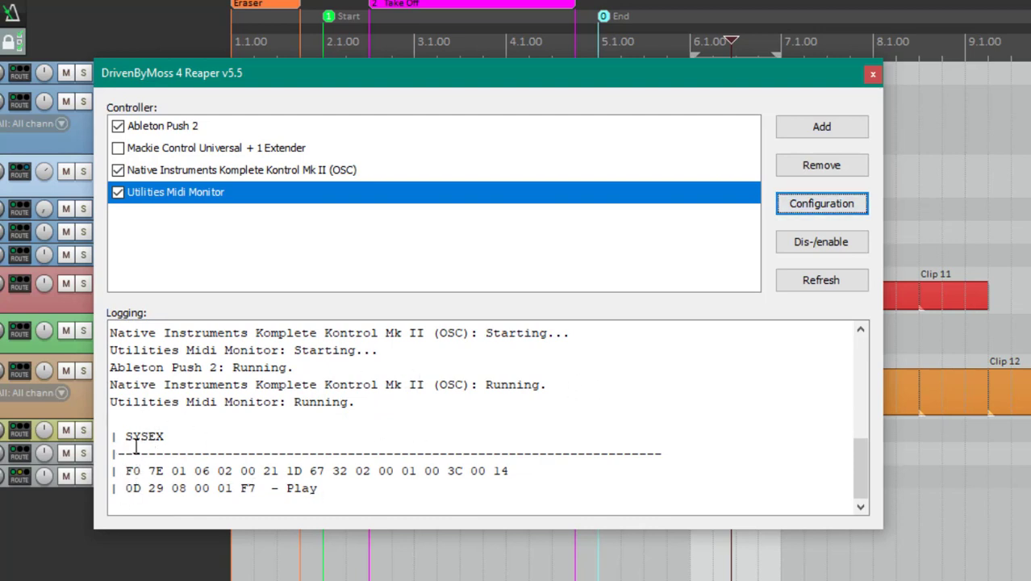
right_click(135, 446)
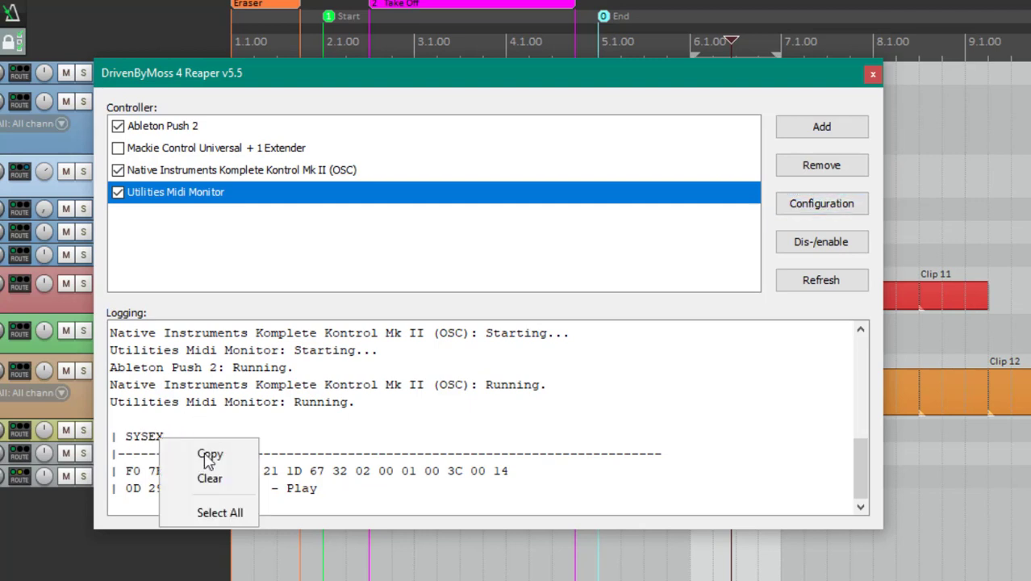
left_click(209, 478)
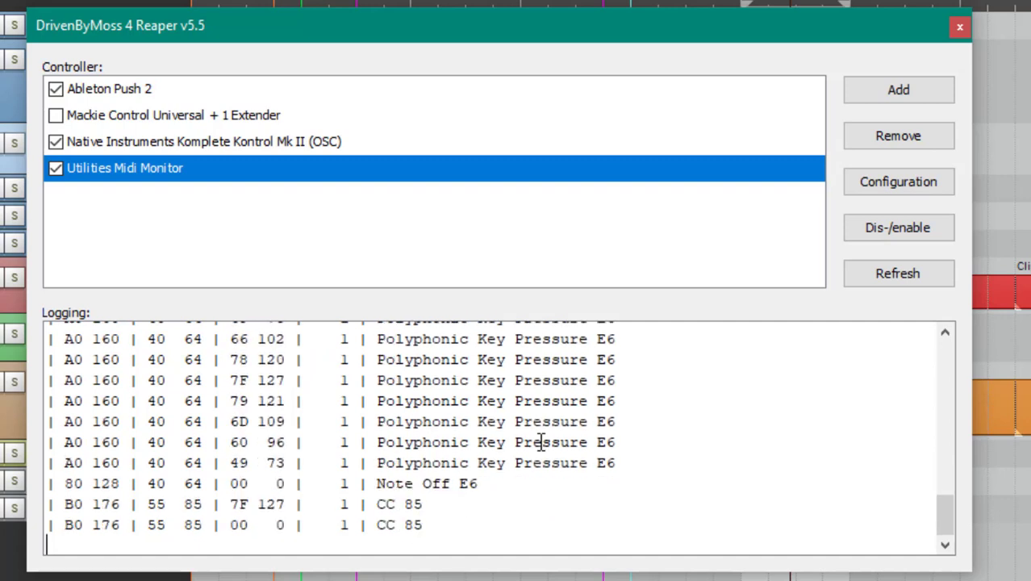
mouse_move(547, 438)
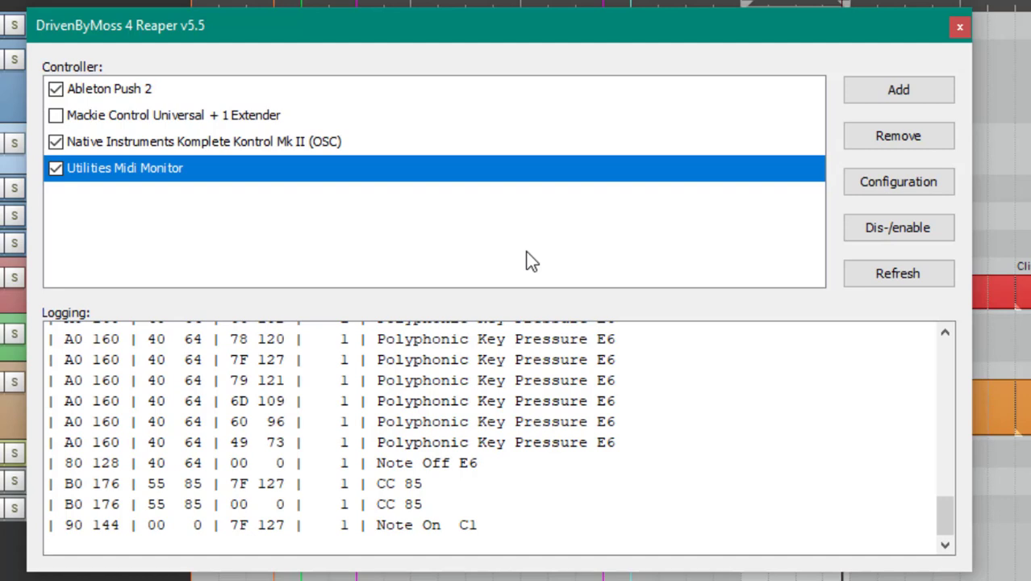
mouse_move(547, 256)
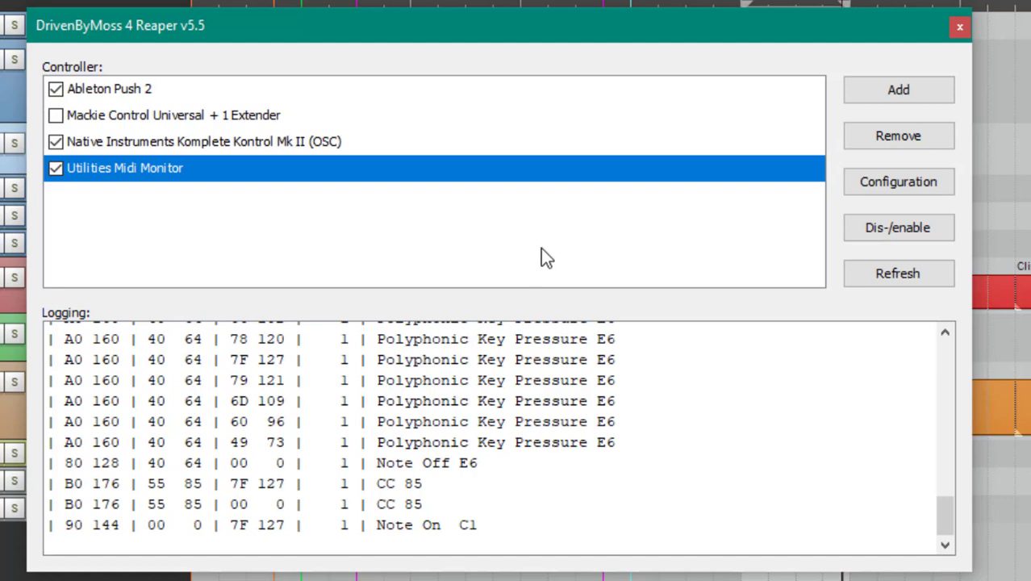